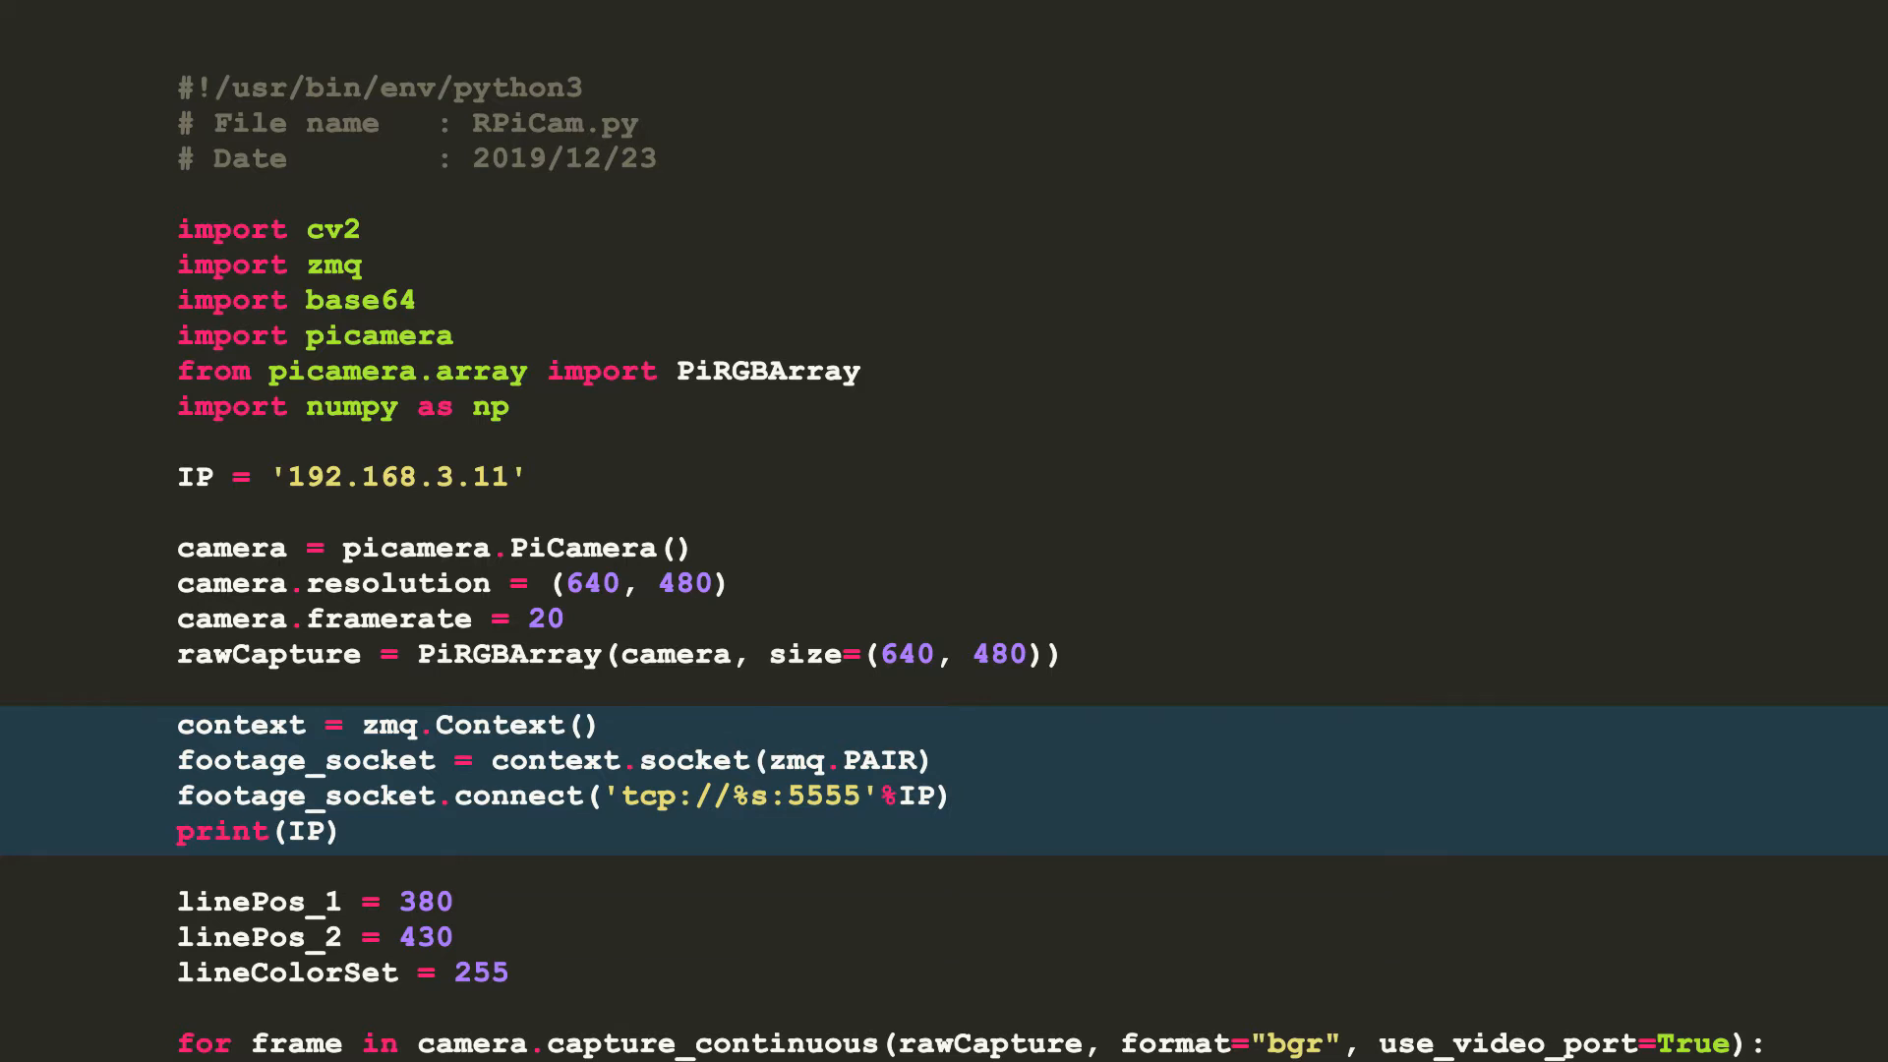
{"action": "scroll", "scroll_direction": "down", "scroll_amount": 3}
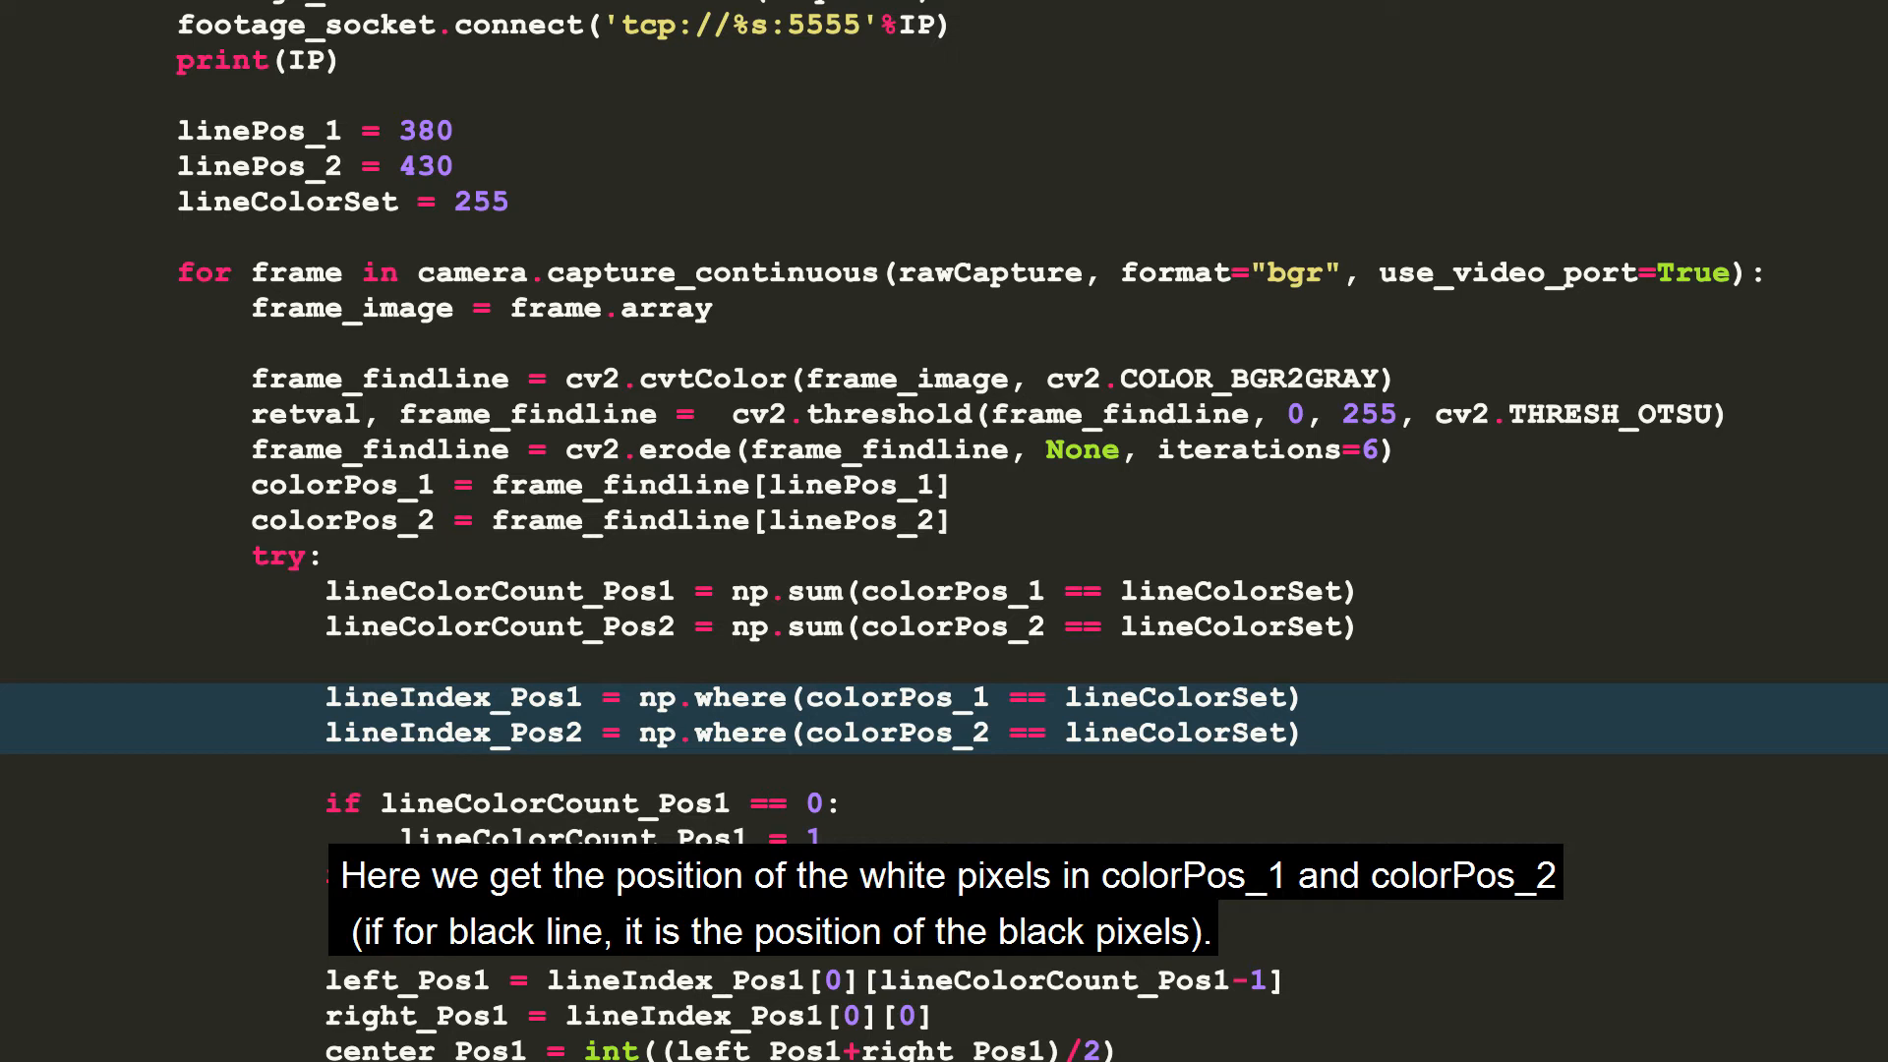
{"action": "scroll", "scroll_direction": "down", "scroll_amount": 3}
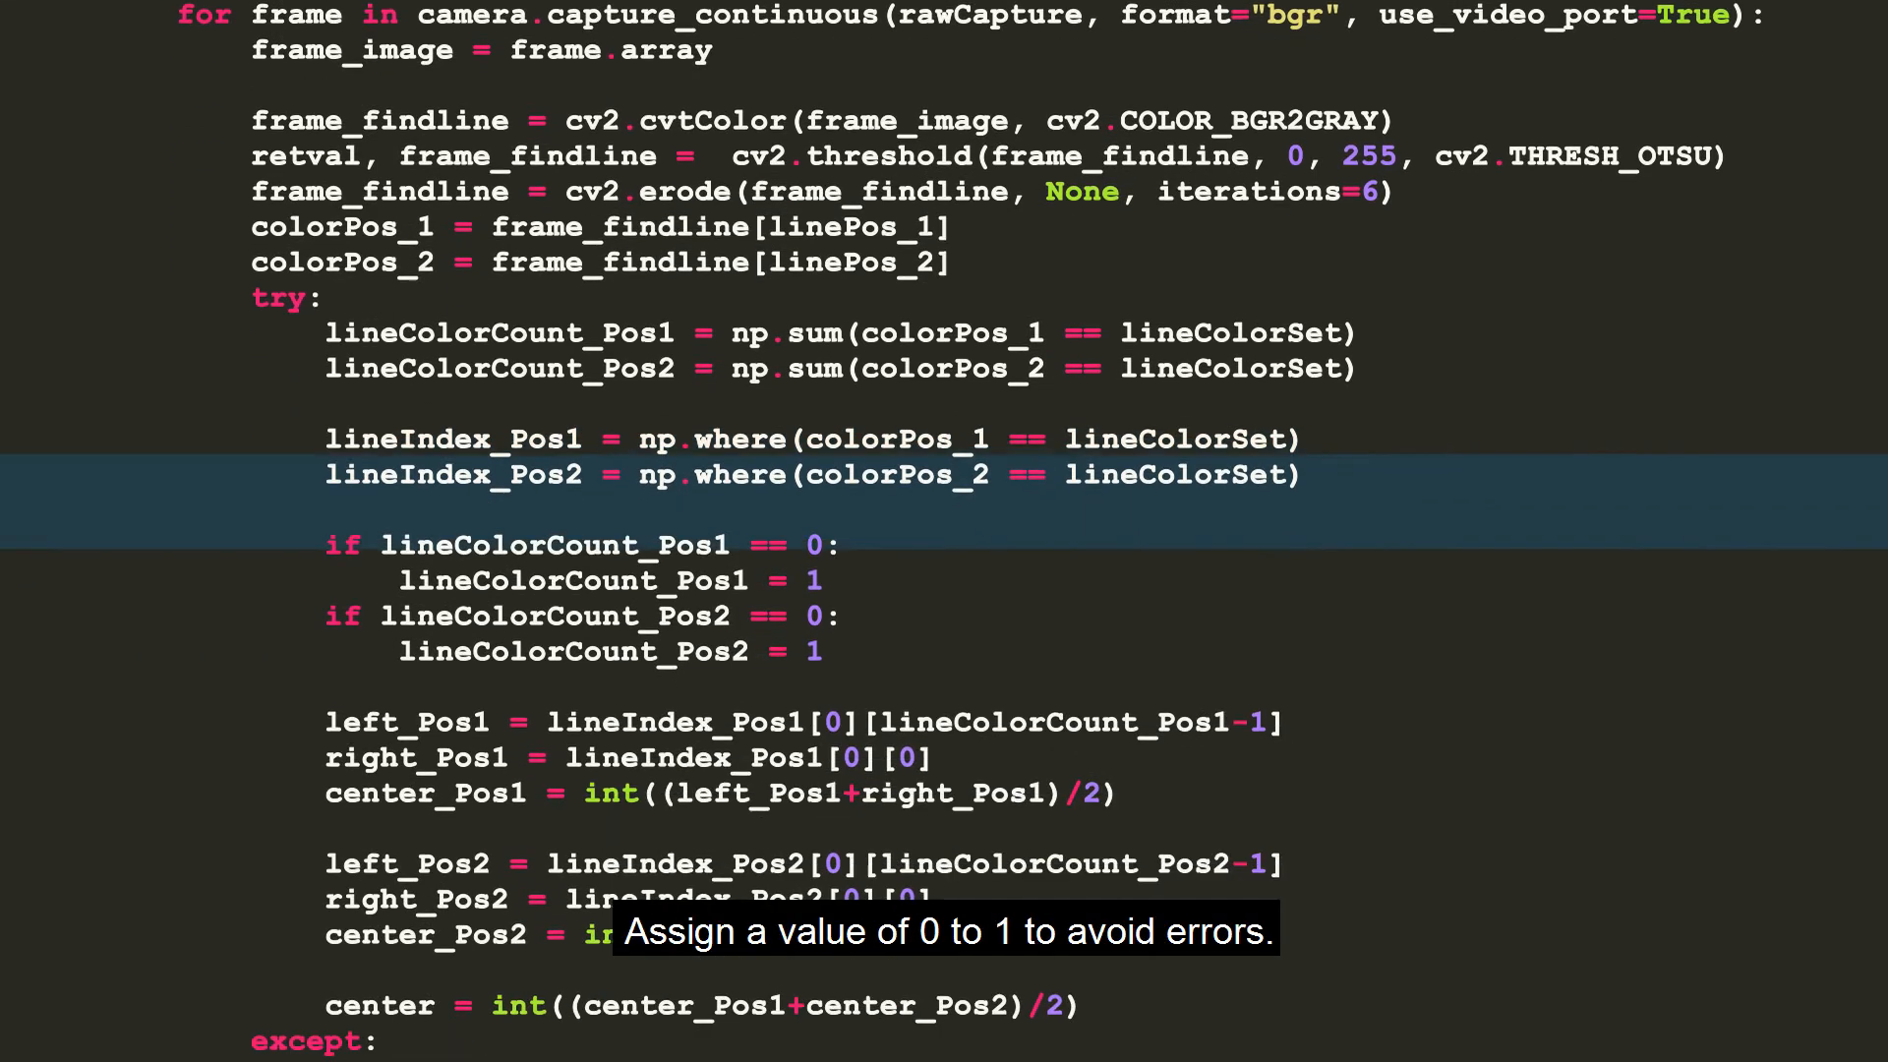
{"action": "scroll", "scroll_direction": "down", "scroll_amount": 3}
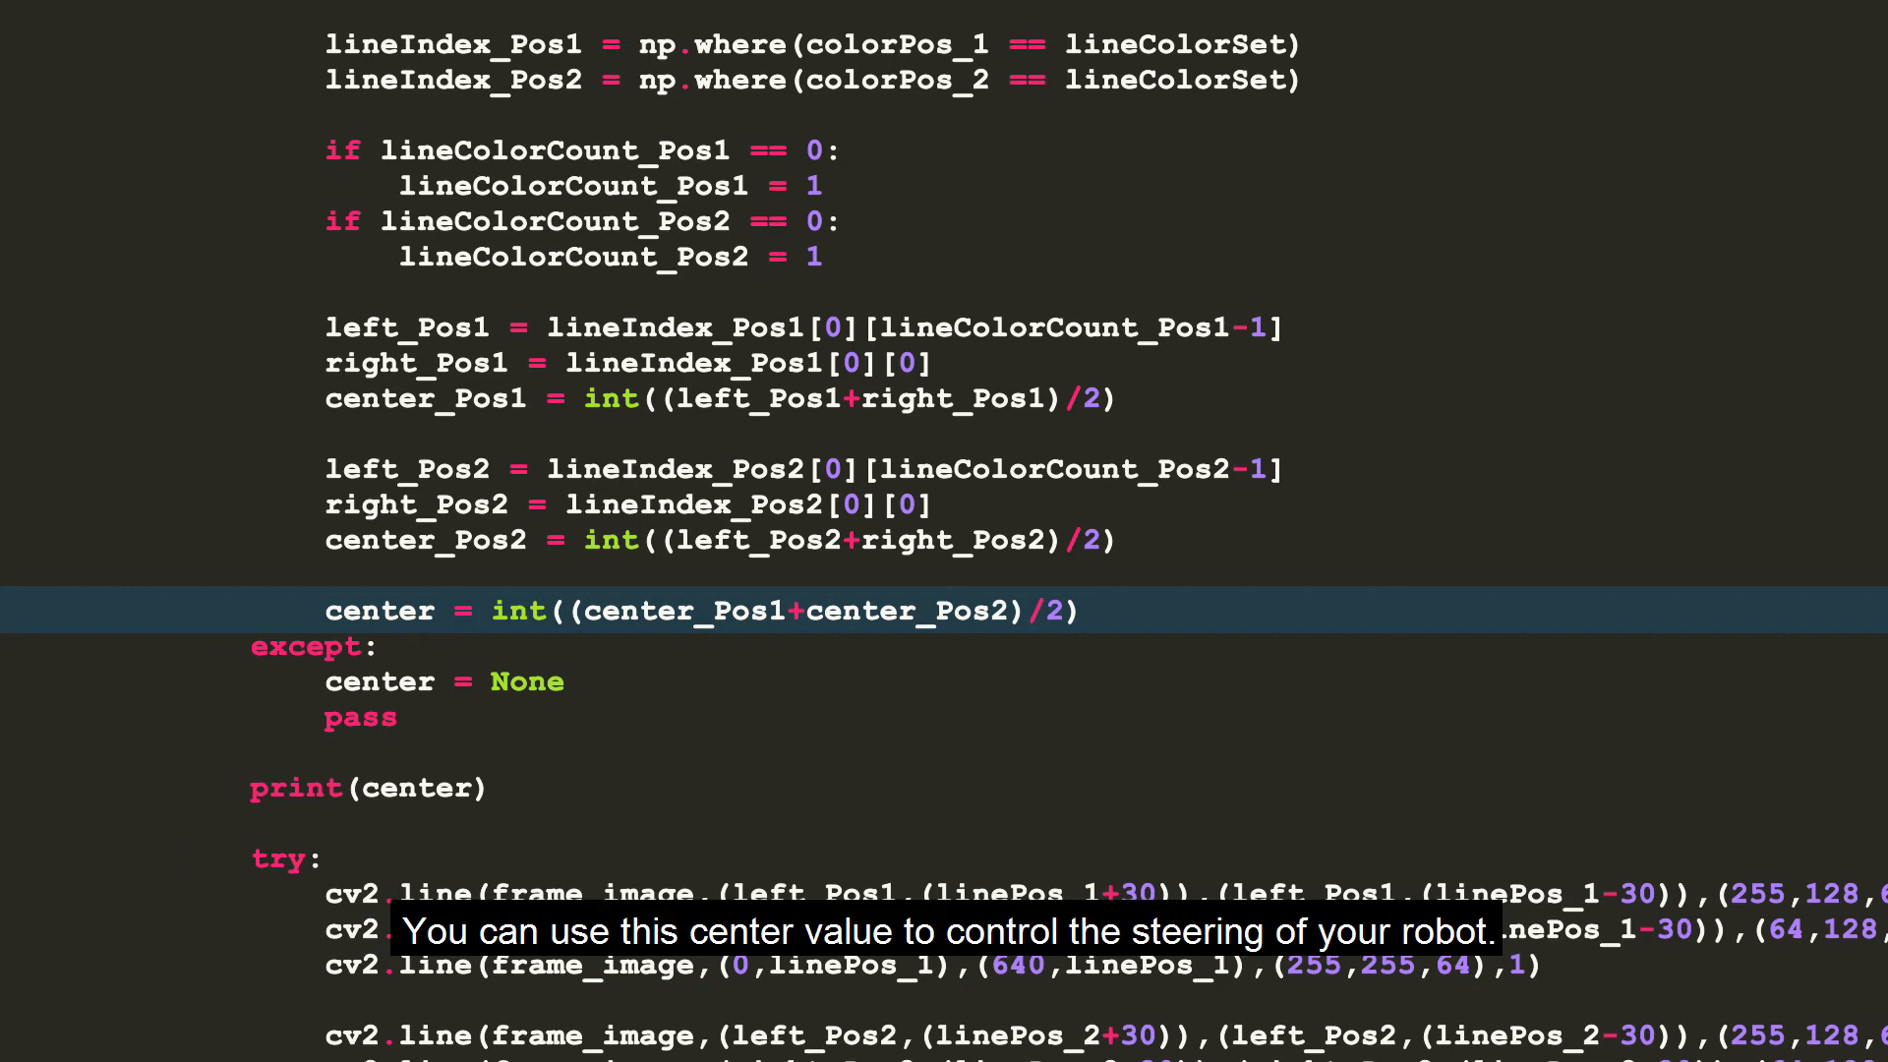
{"action": "scroll", "scroll_direction": "down", "scroll_amount": 3}
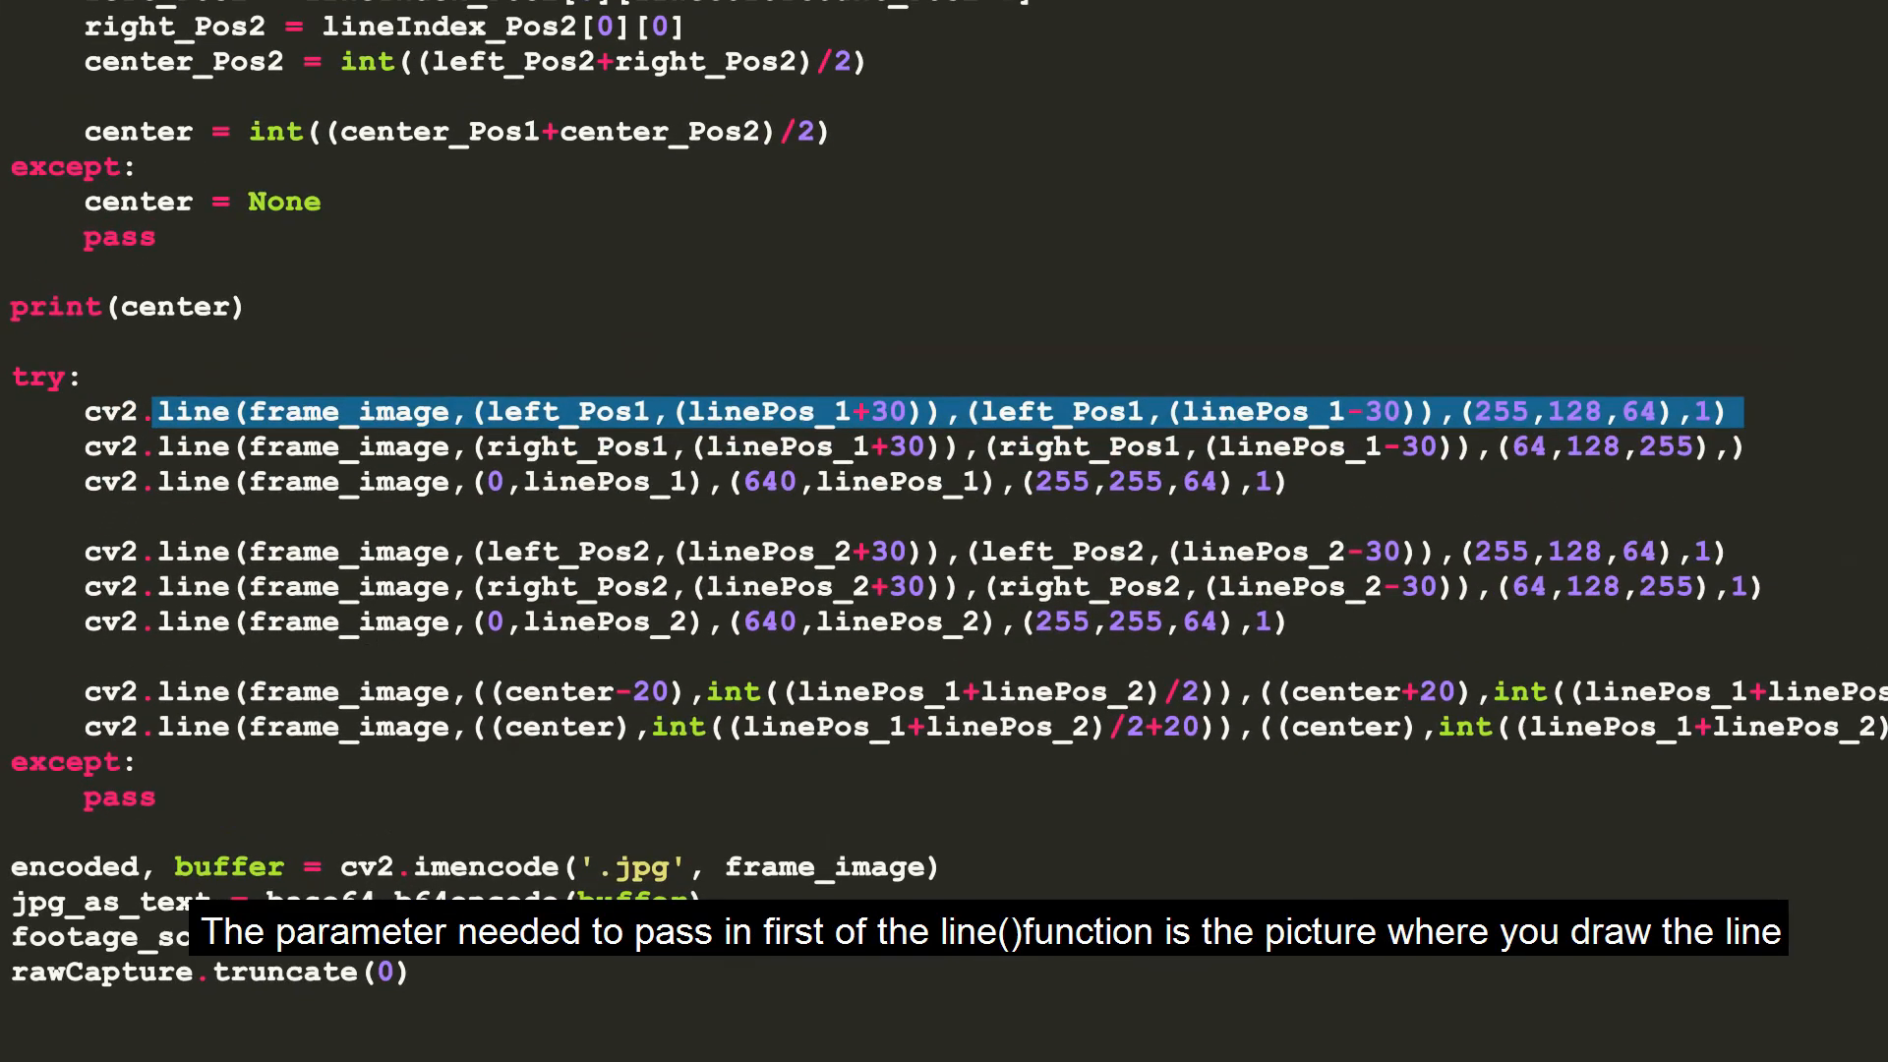
{"action": "double_click", "coordinate": [348, 412]}
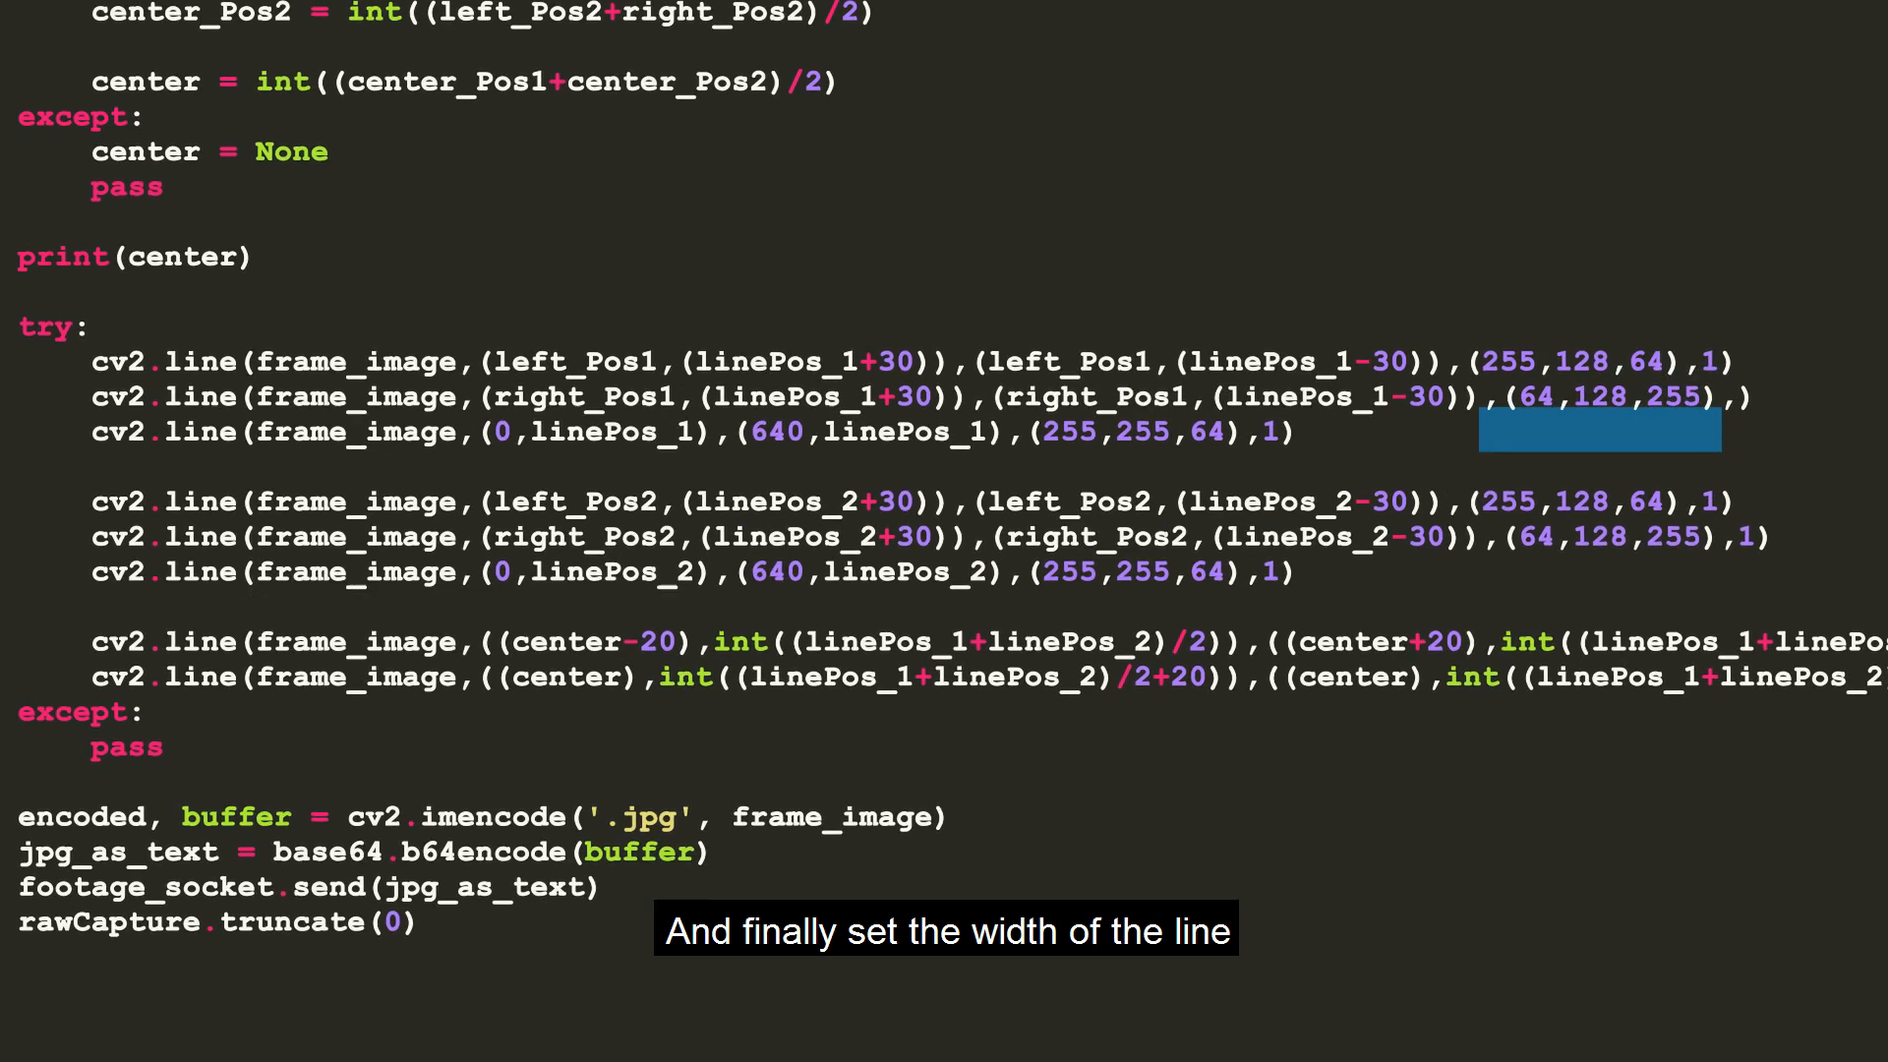
{"action": "scroll", "scroll_direction": "down", "scroll_amount": 3}
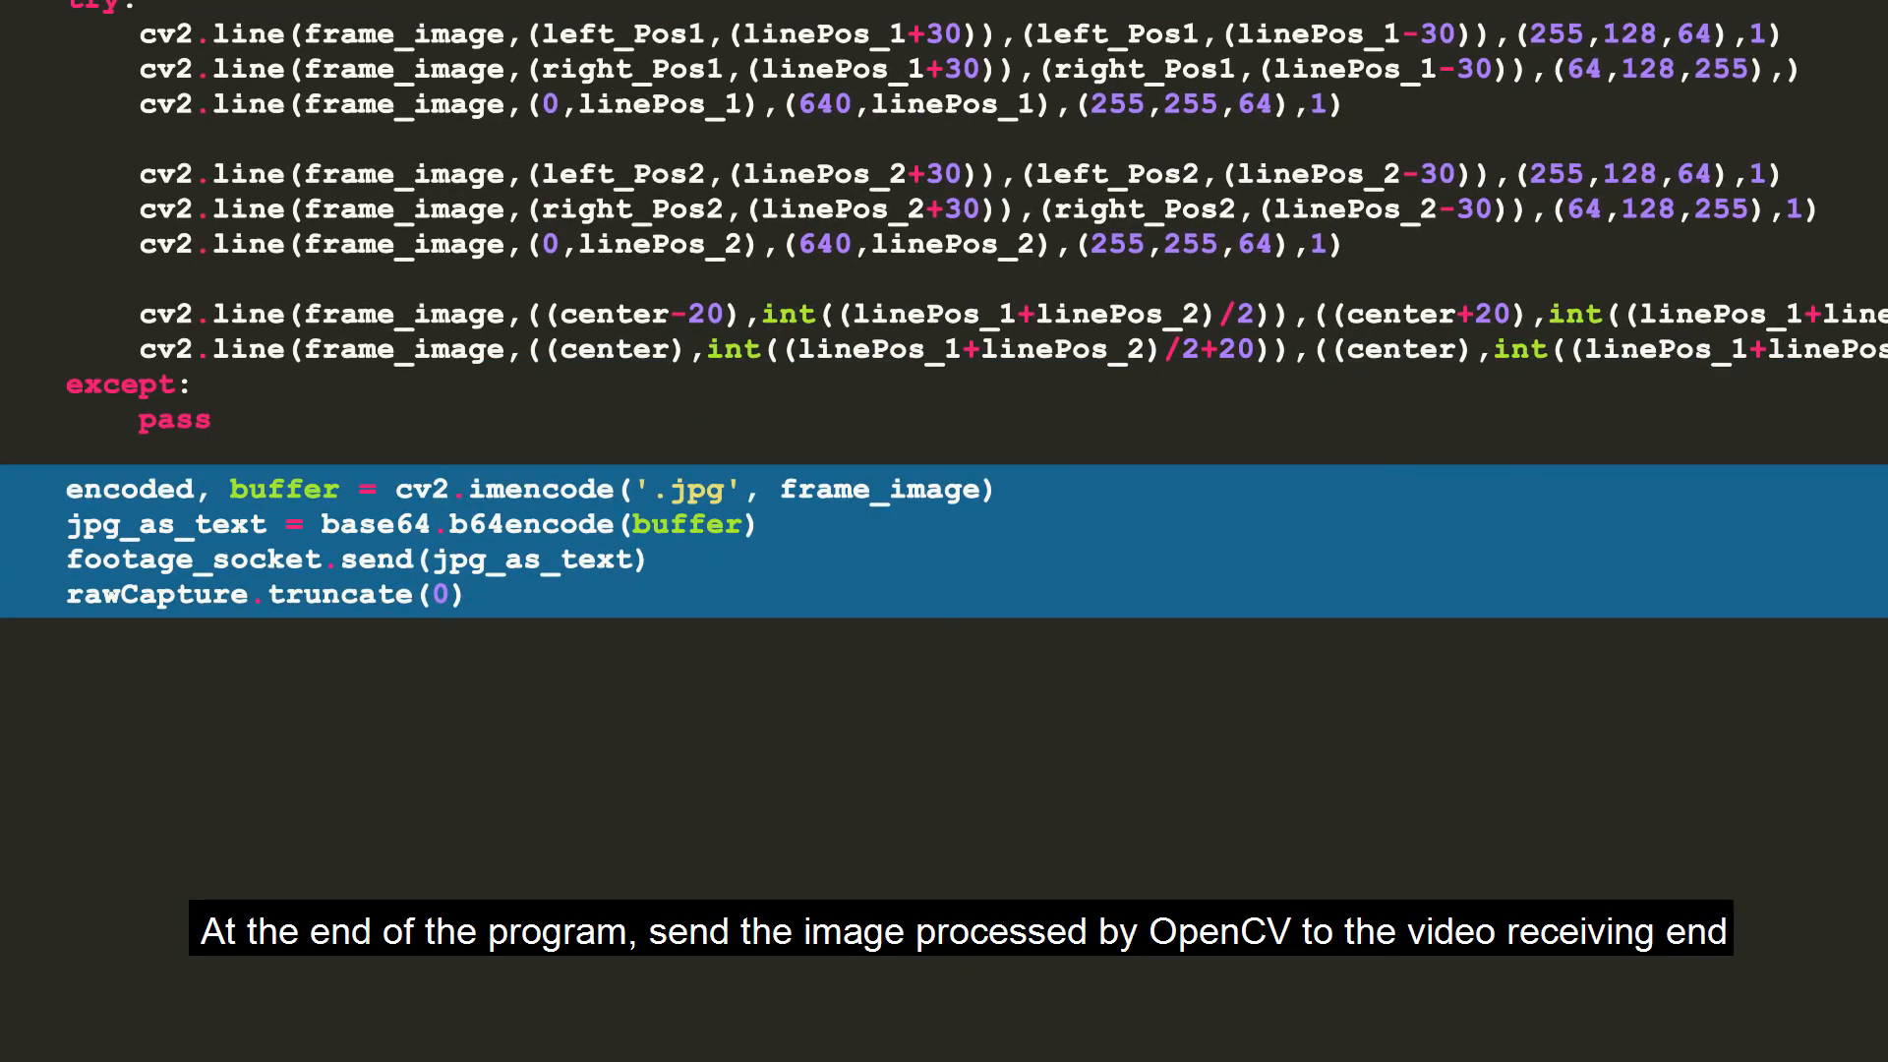